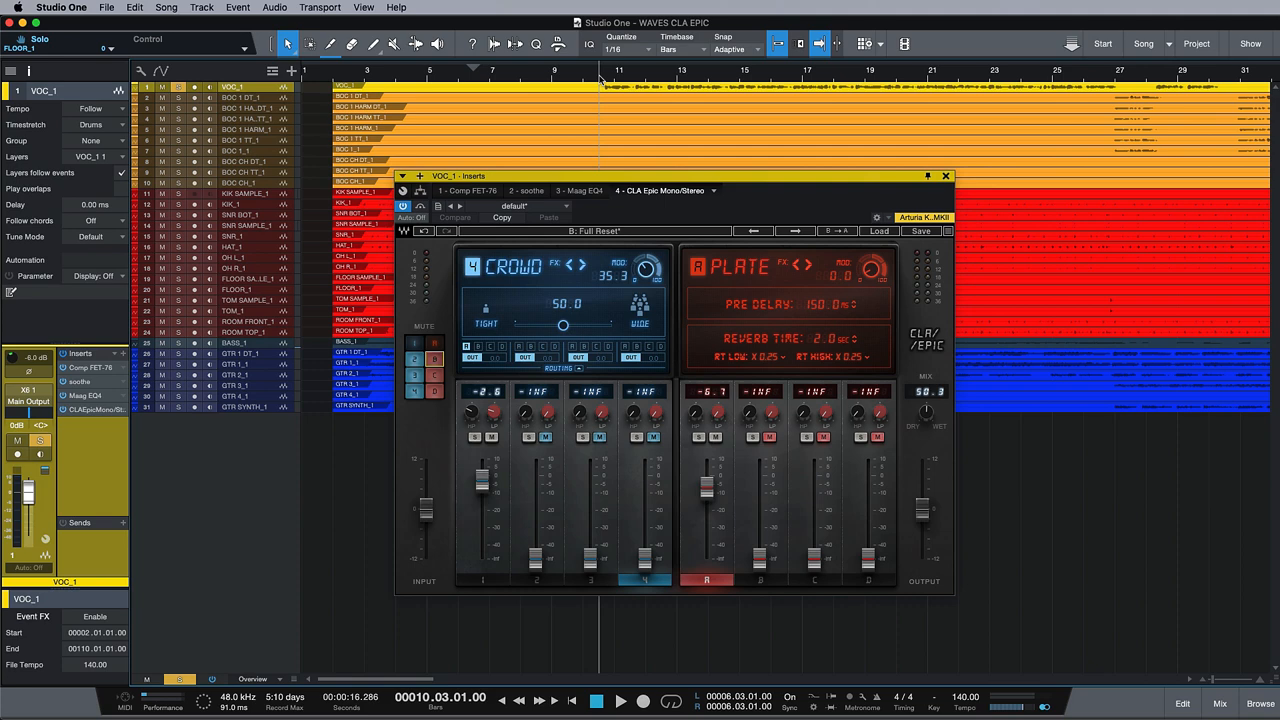
{"action": "mouse_move", "coordinate": [744, 184]}
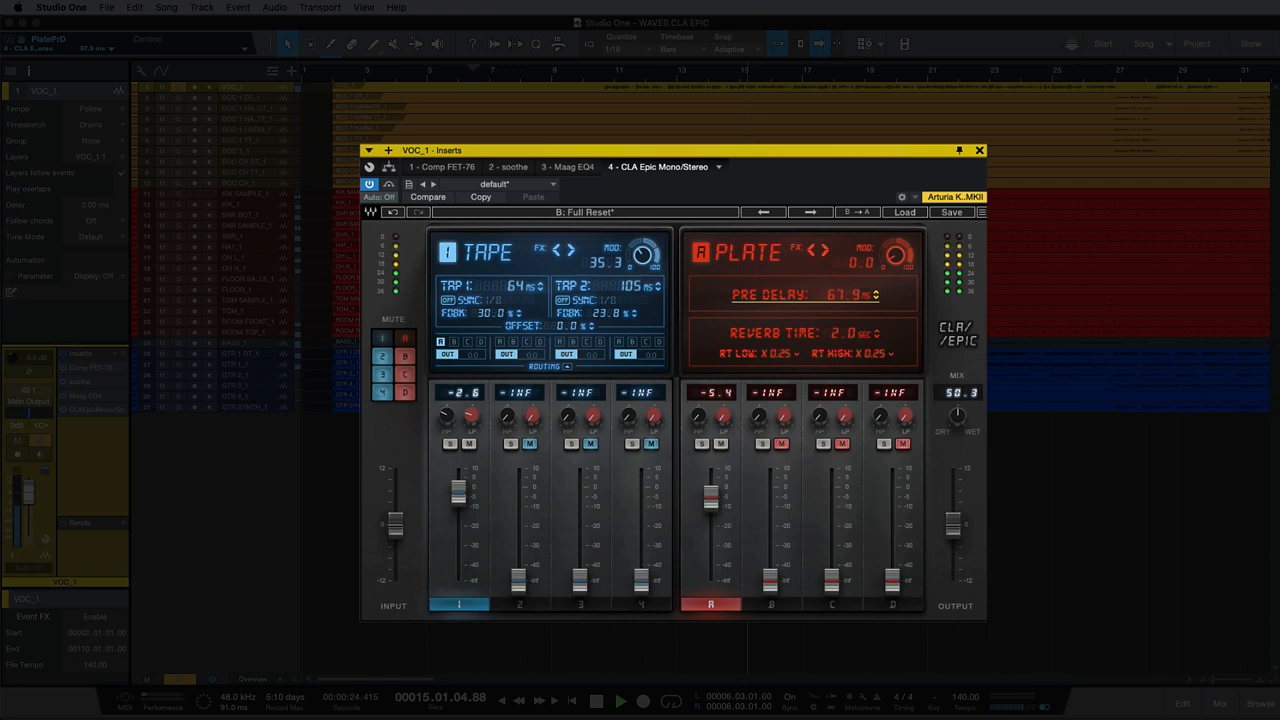
Set the Plate reverb to about 19 ms pre-delay and 3.6 s reverb time.
{"action": "left_click_drag", "start_coordinate": [850, 294], "coordinate": [850, 320]}
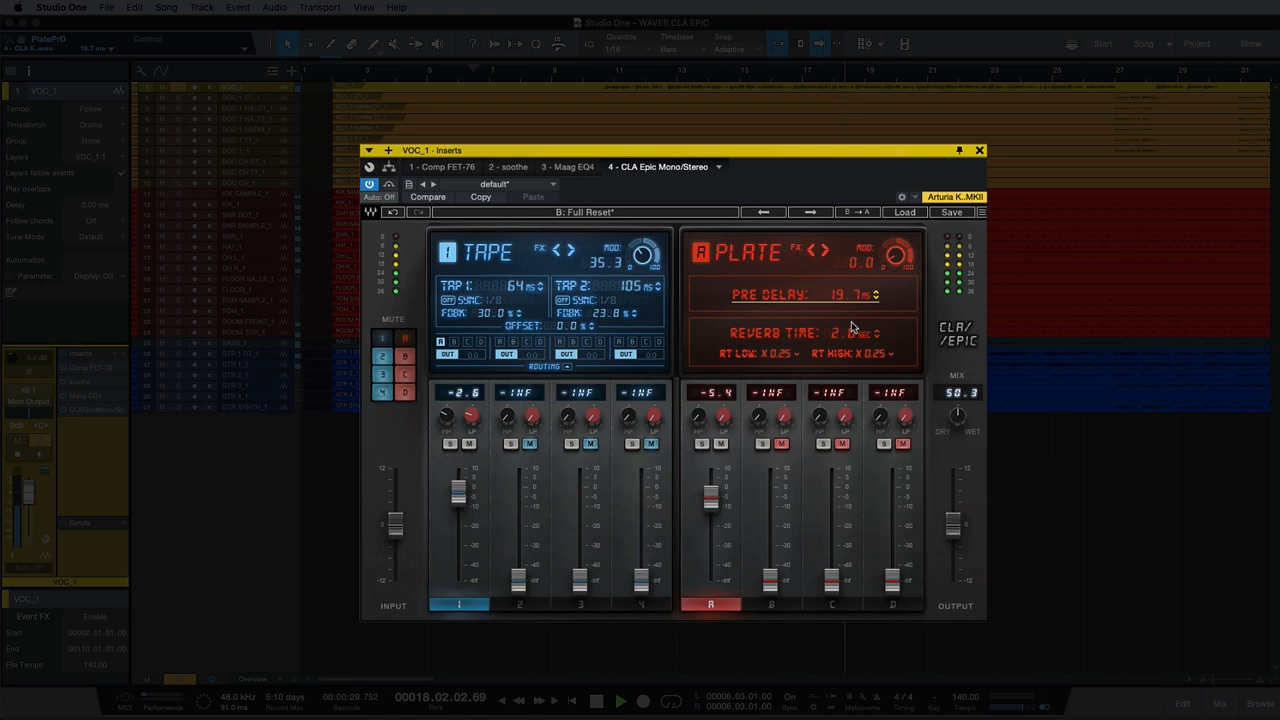
{"action": "left_click_drag", "start_coordinate": [850, 332], "coordinate": [850, 324]}
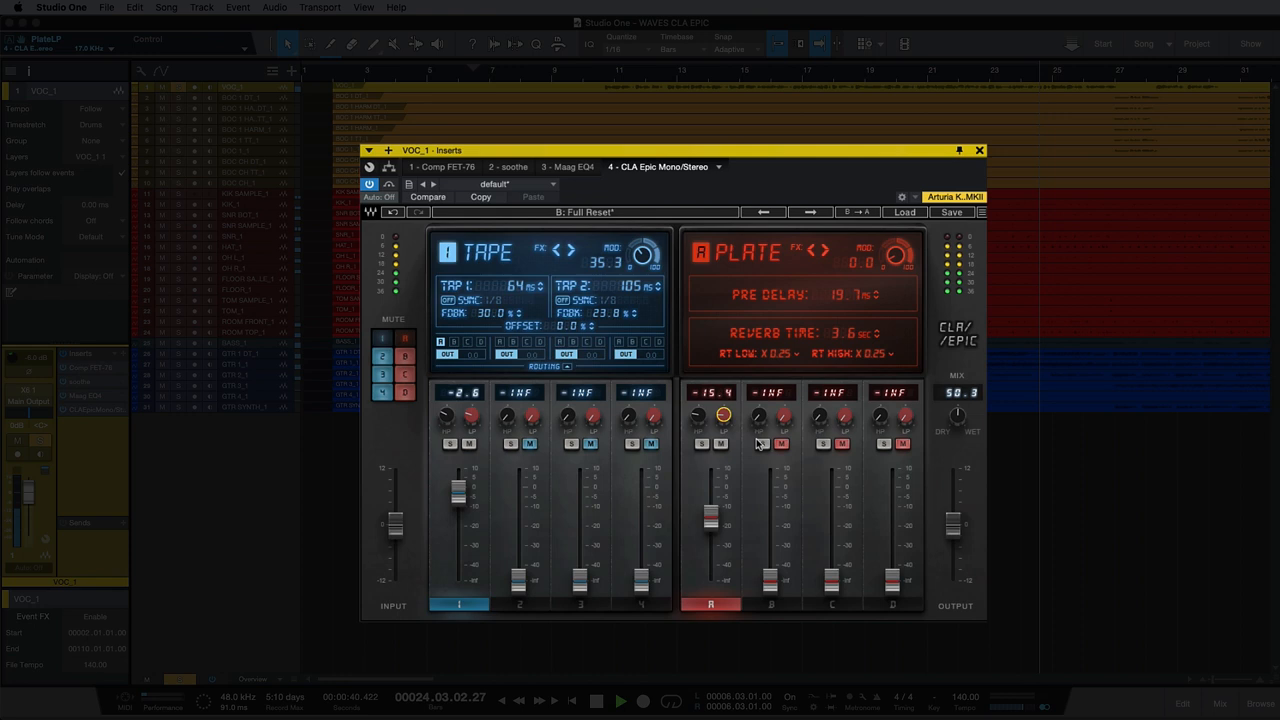
{"action": "left_click", "coordinate": [770, 604]}
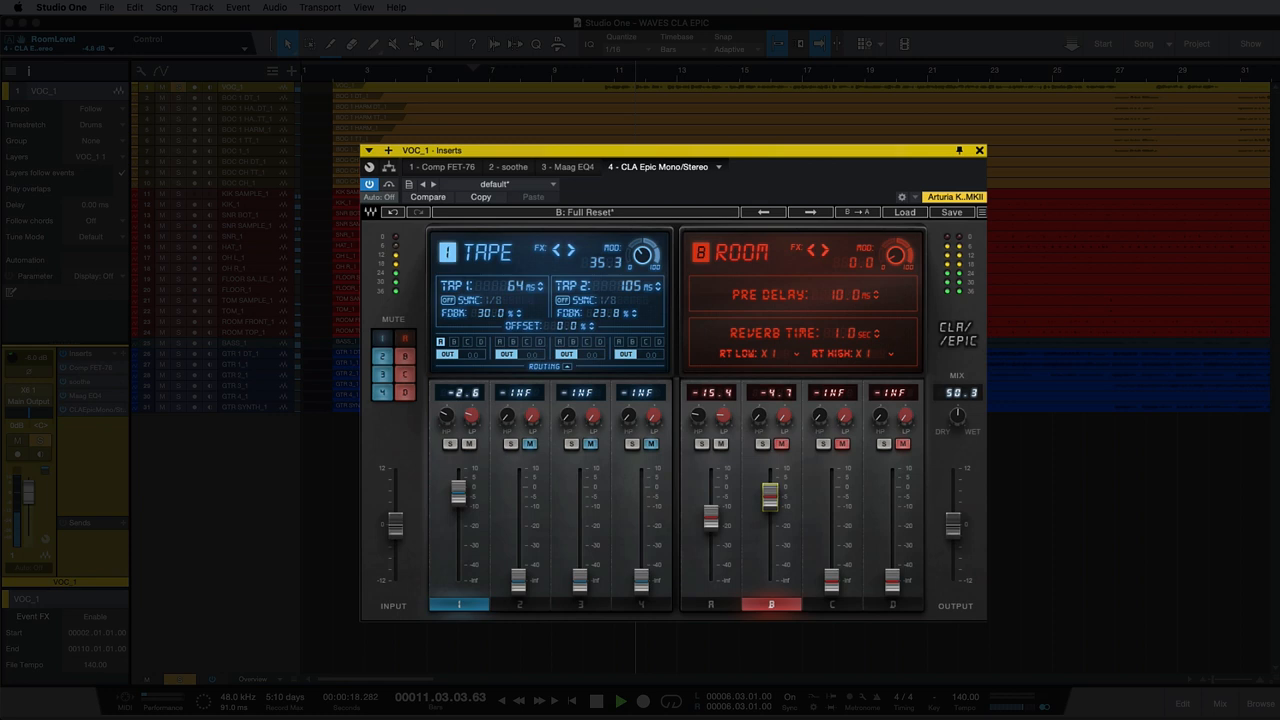
Set the Room reverb return near -11.5 dB beside the Plate at about -17 dB.
{"action": "left_click_drag", "start_coordinate": [770, 490], "coordinate": [770, 516]}
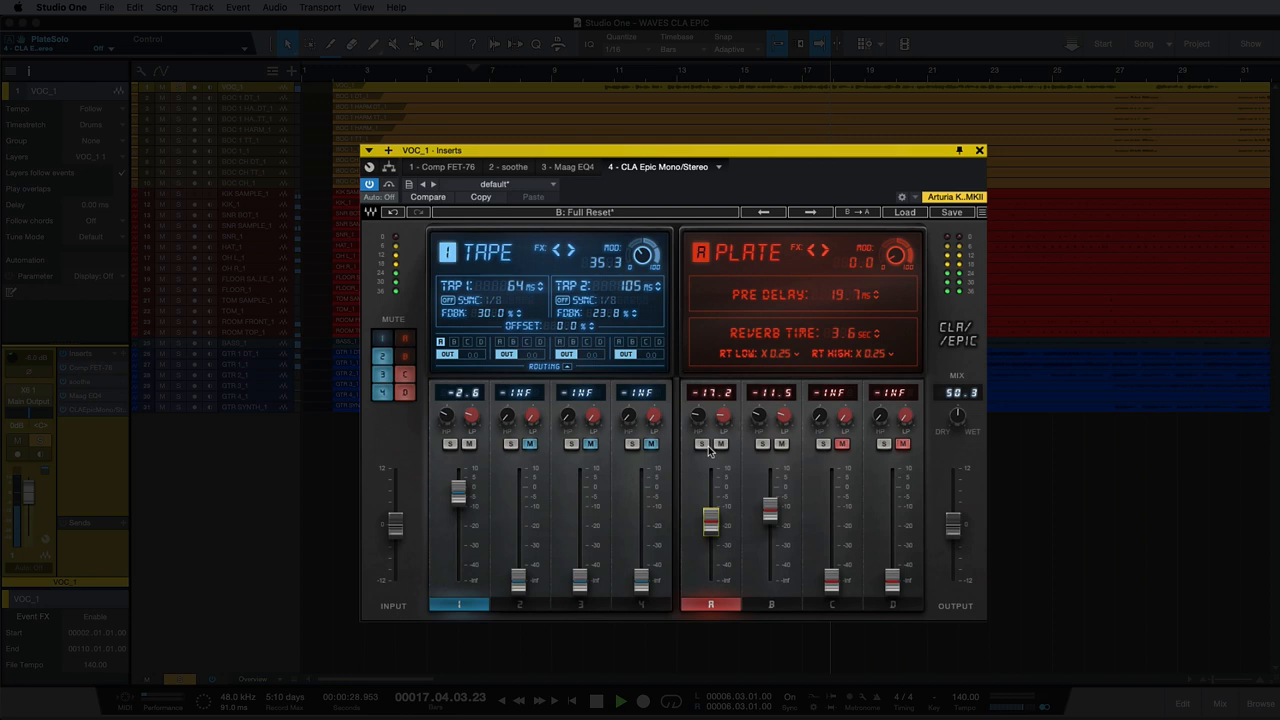
{"action": "left_click", "coordinate": [770, 604]}
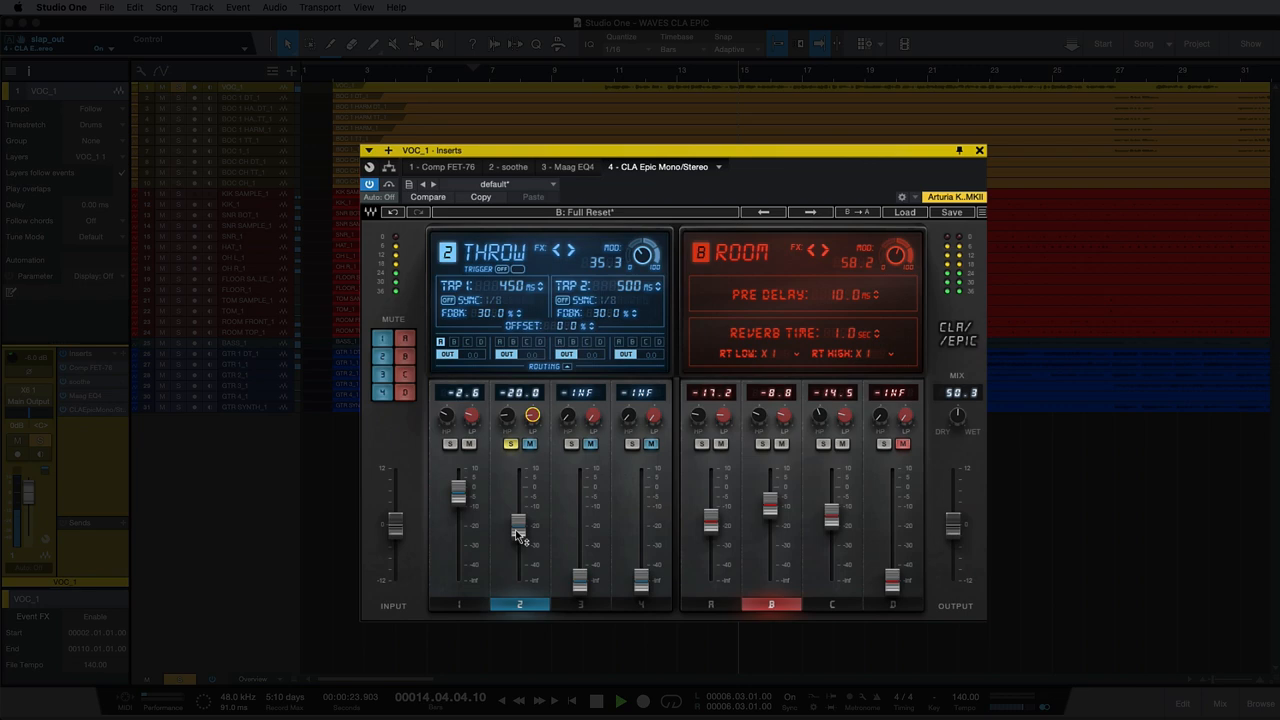
Lower the Throw delay return to about -23 dB and sync both taps to 429 ms.
{"action": "left_click_drag", "start_coordinate": [518, 530], "coordinate": [518, 496]}
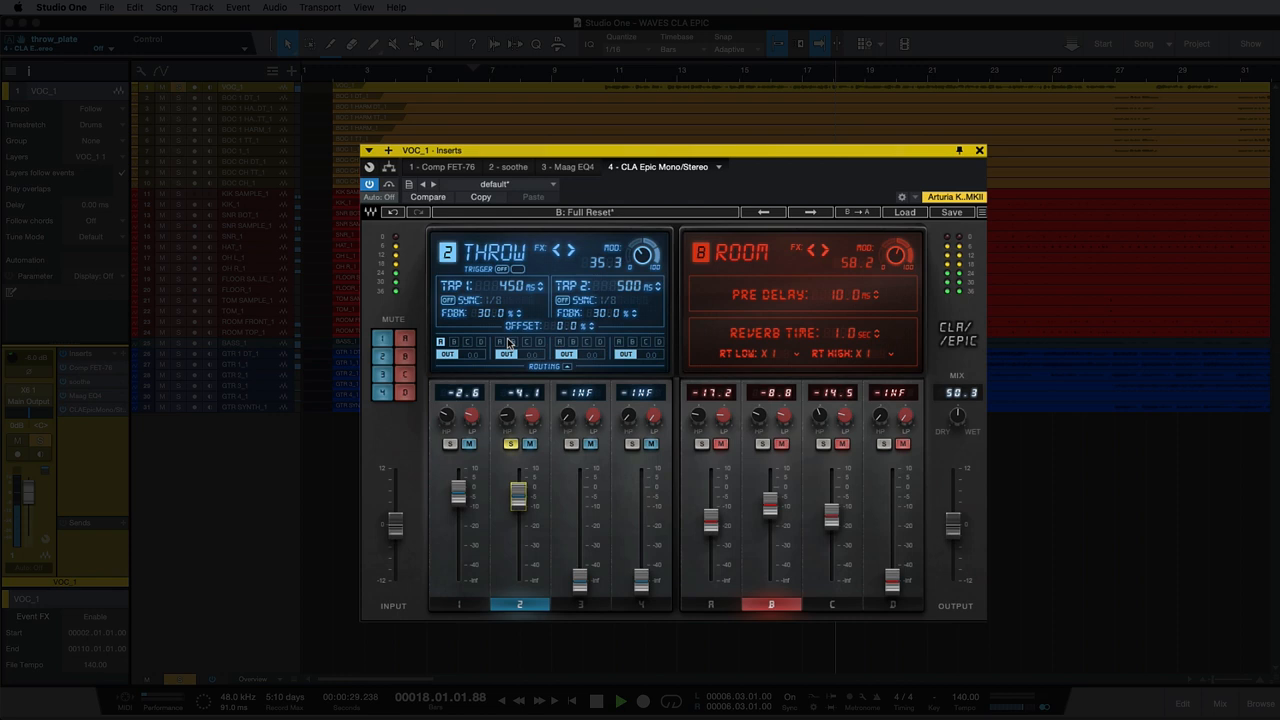
{"action": "left_click_drag", "start_coordinate": [518, 496], "coordinate": [518, 510]}
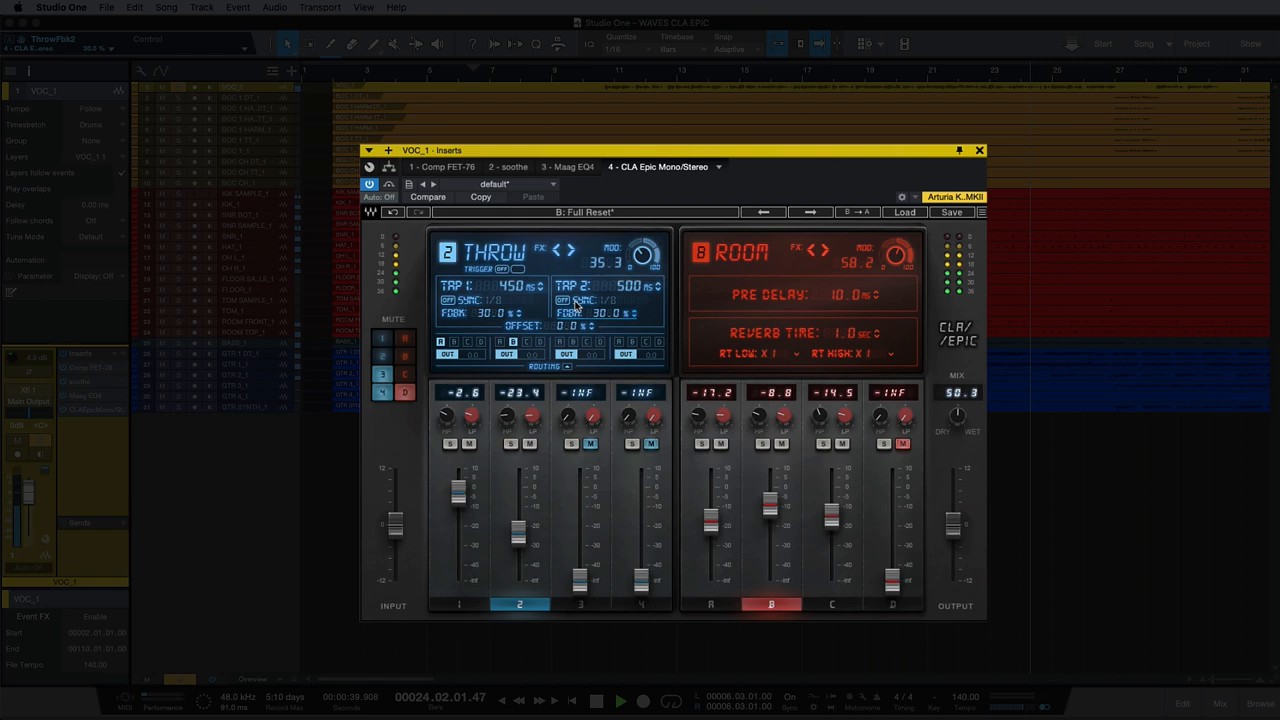
{"action": "left_click", "coordinate": [576, 300]}
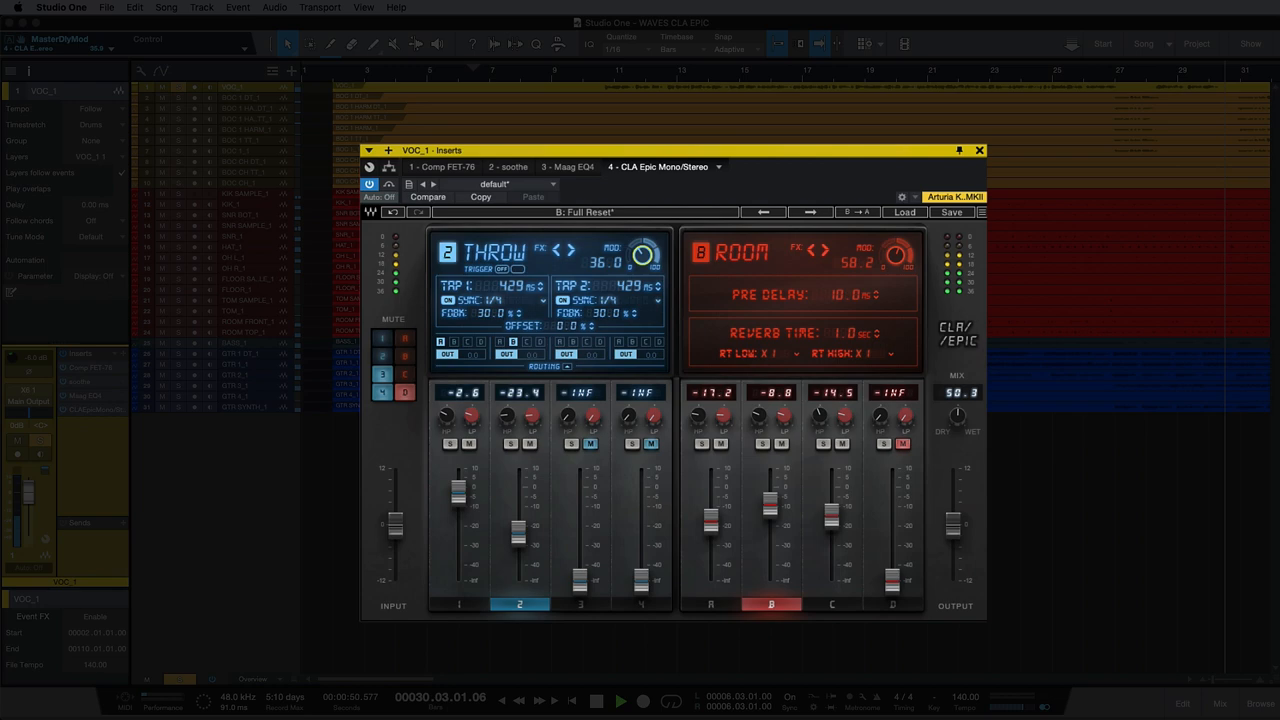
{"action": "left_click", "coordinate": [580, 604]}
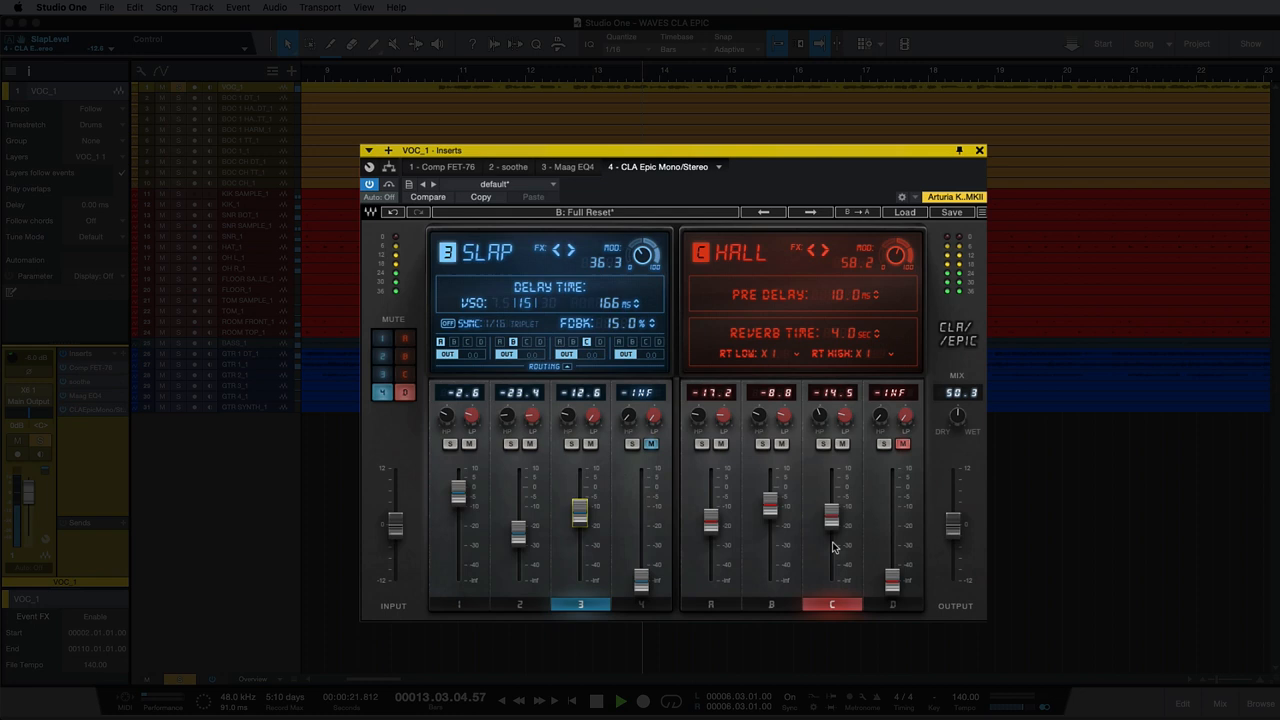
Select the Slap delay slot and bypass the plugin to compare against the dry vocal.
{"action": "left_click", "coordinate": [770, 604]}
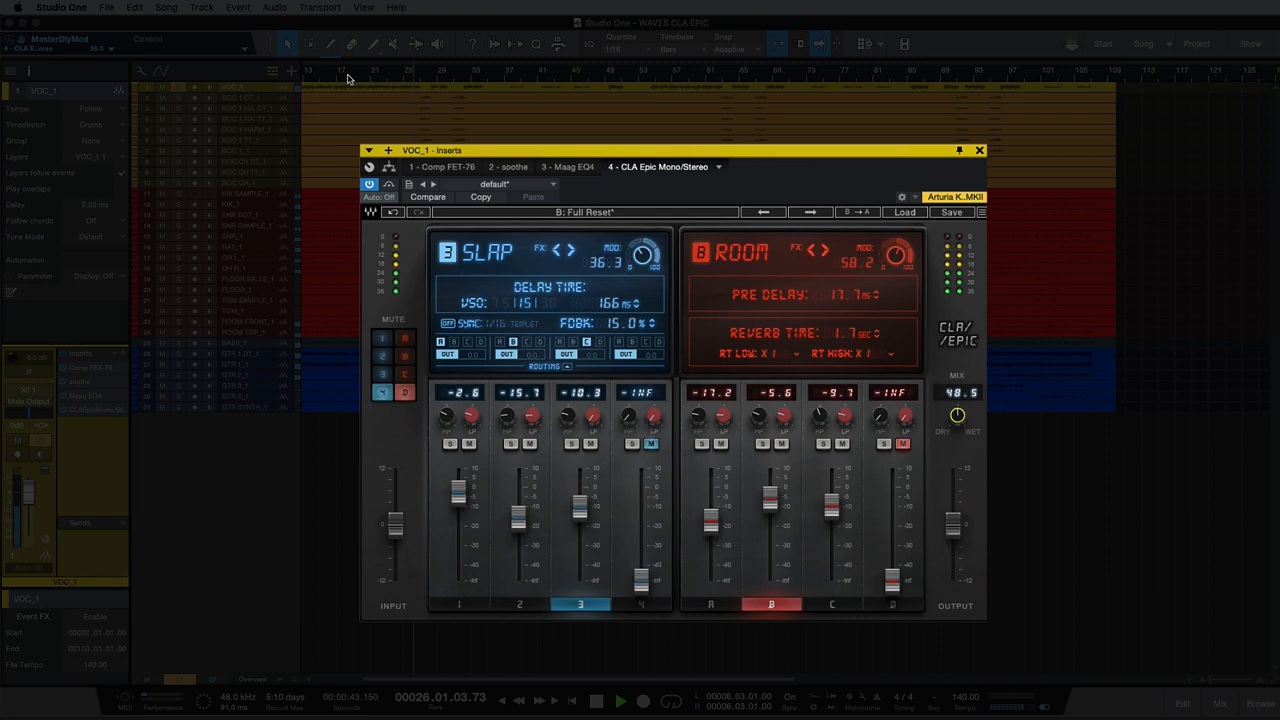
{"action": "left_click", "coordinate": [388, 184]}
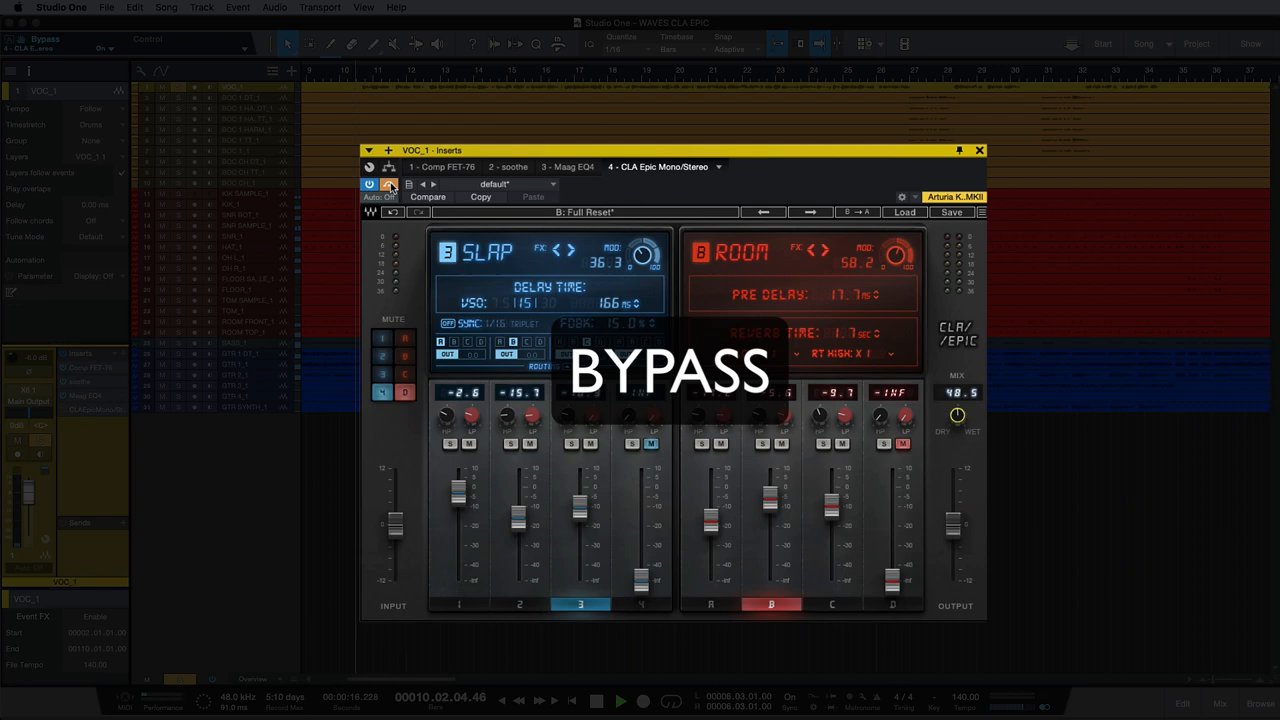